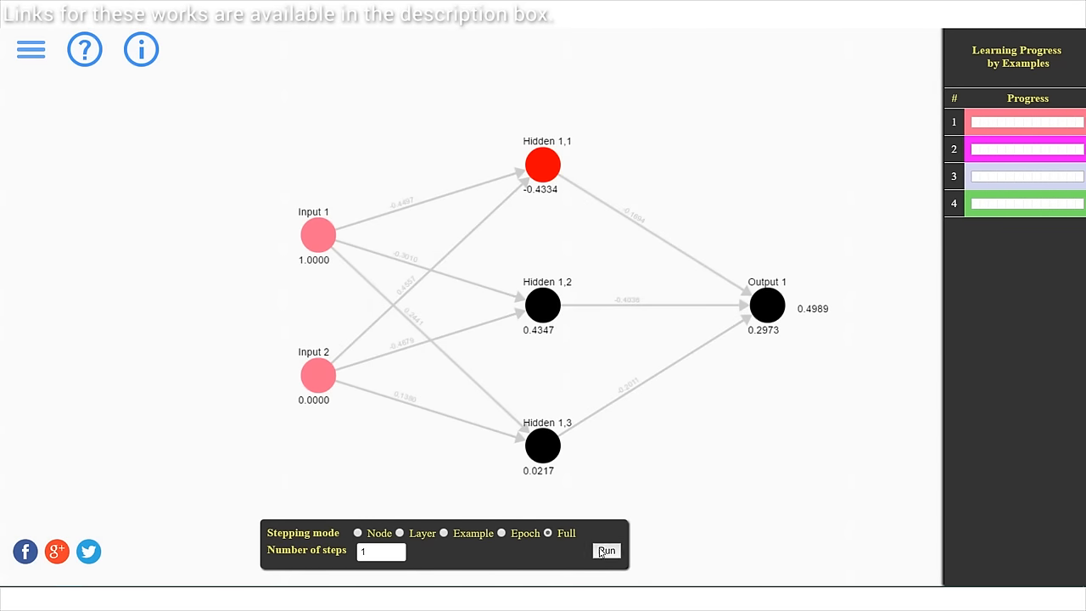
Generate RNN text continuing 'Quantum ph', then a continuation of 'My greatest accomplishment is'.
left_click(607, 549)
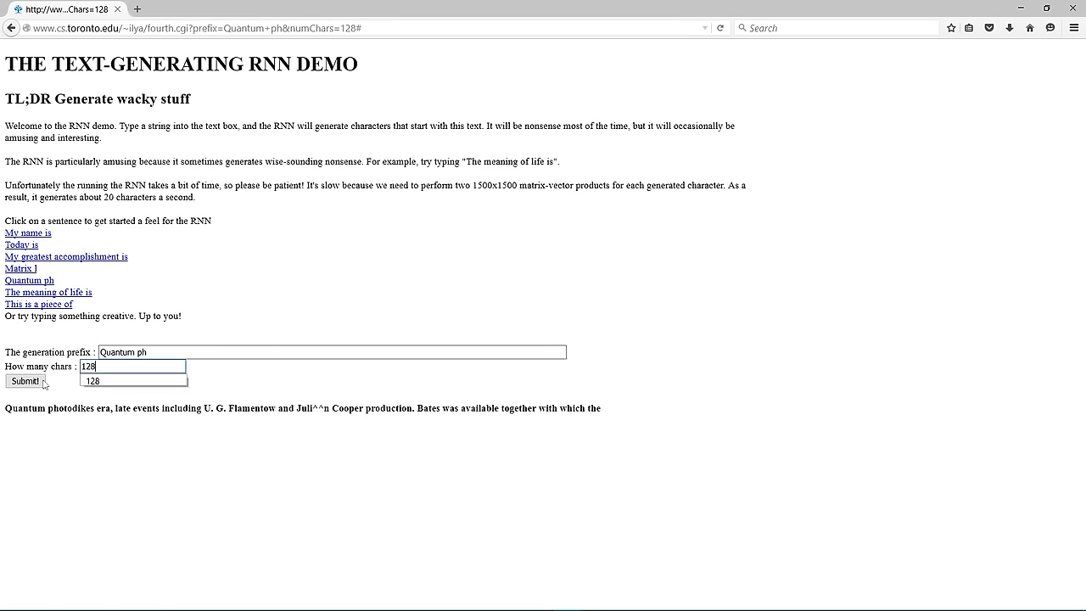
left_click(24, 380)
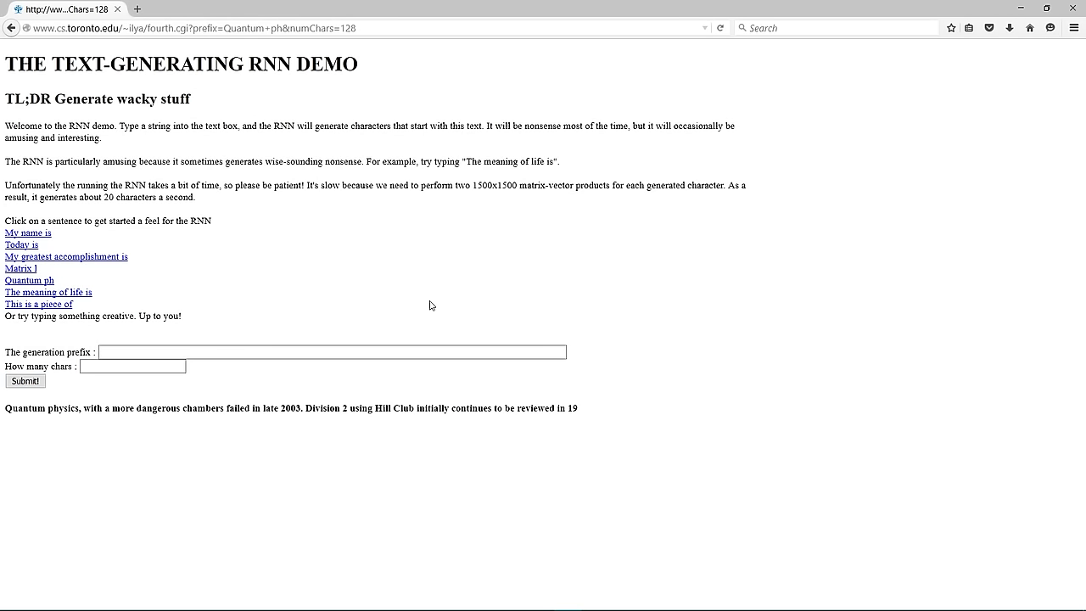
mouse_move(134, 251)
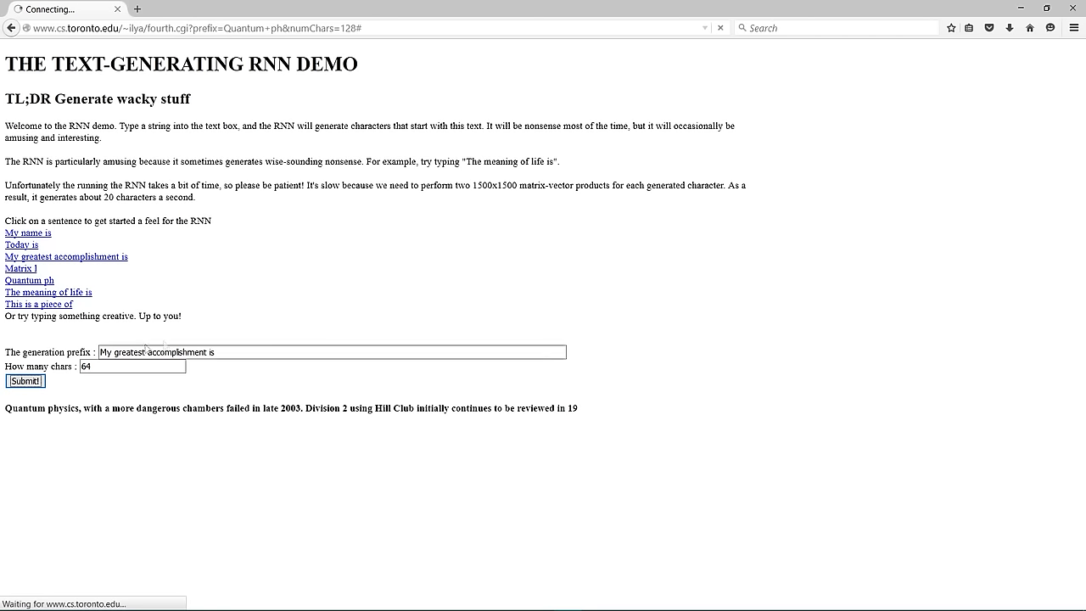
left_click(23, 380)
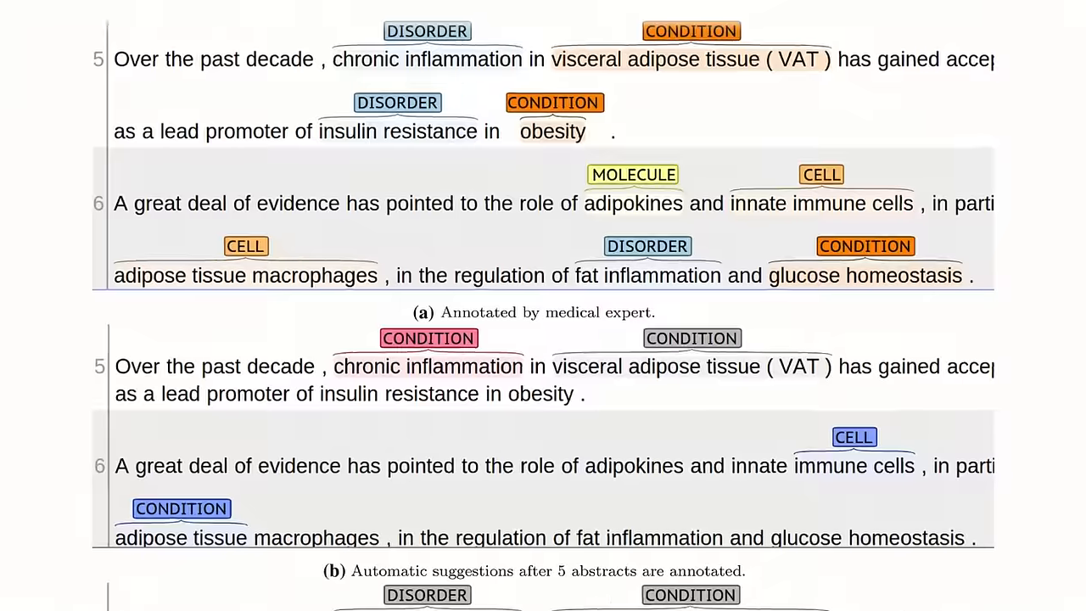
Scroll through the annotated-abstract panels to the Fig. 3 caption on automatic suggestions.
scroll("down", 3)
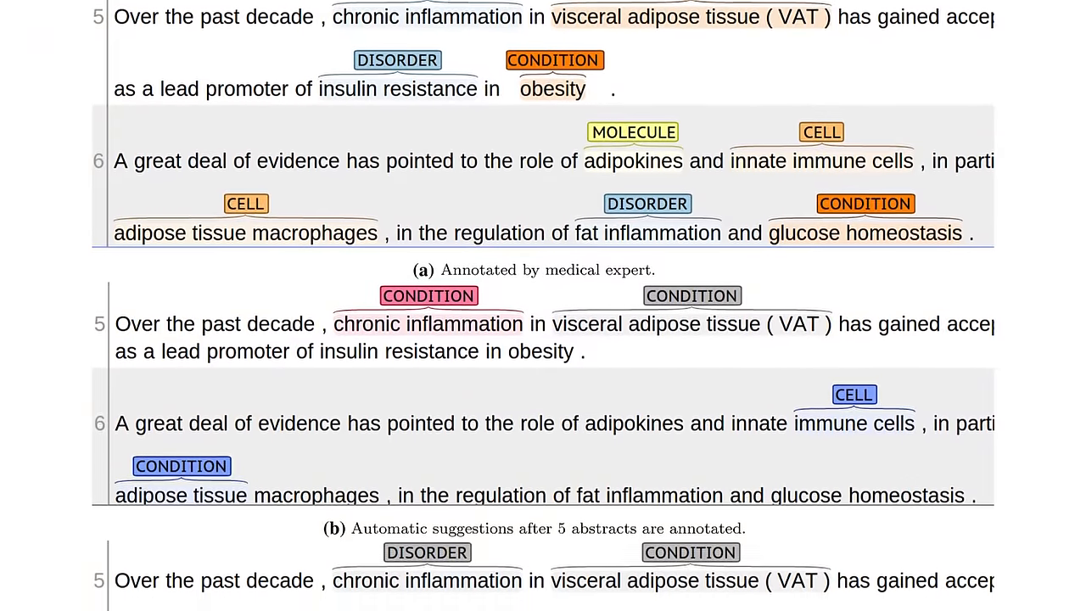
scroll("down", 3)
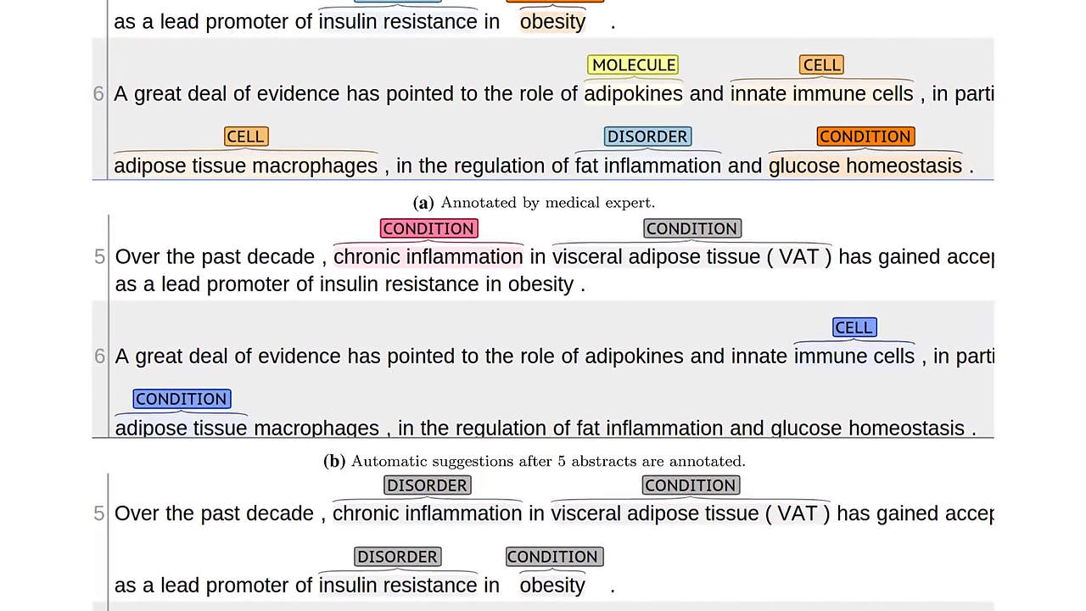
scroll("down", 3)
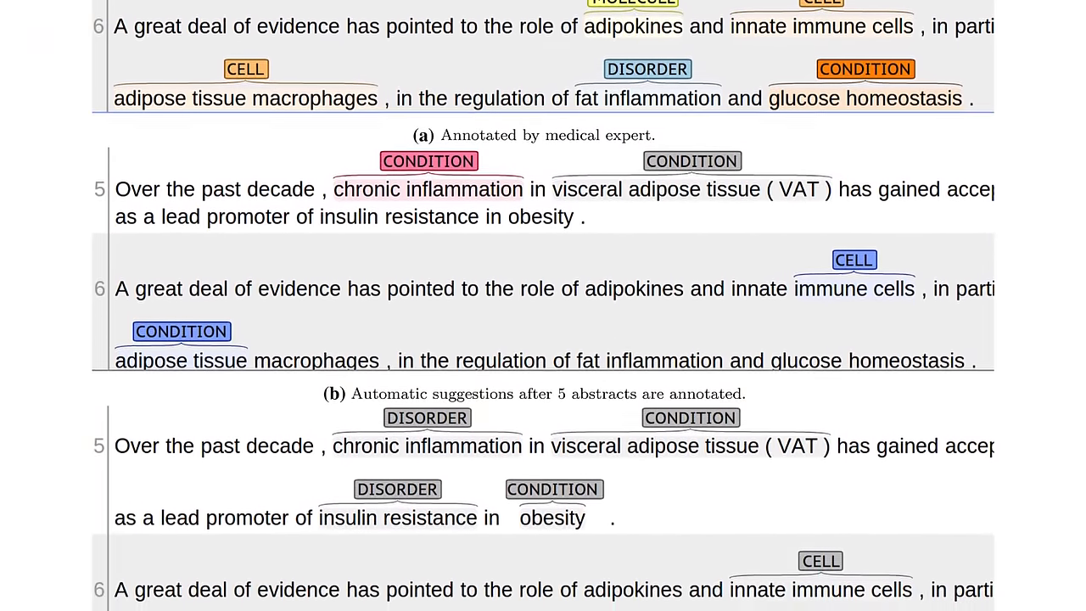
scroll("down", 3)
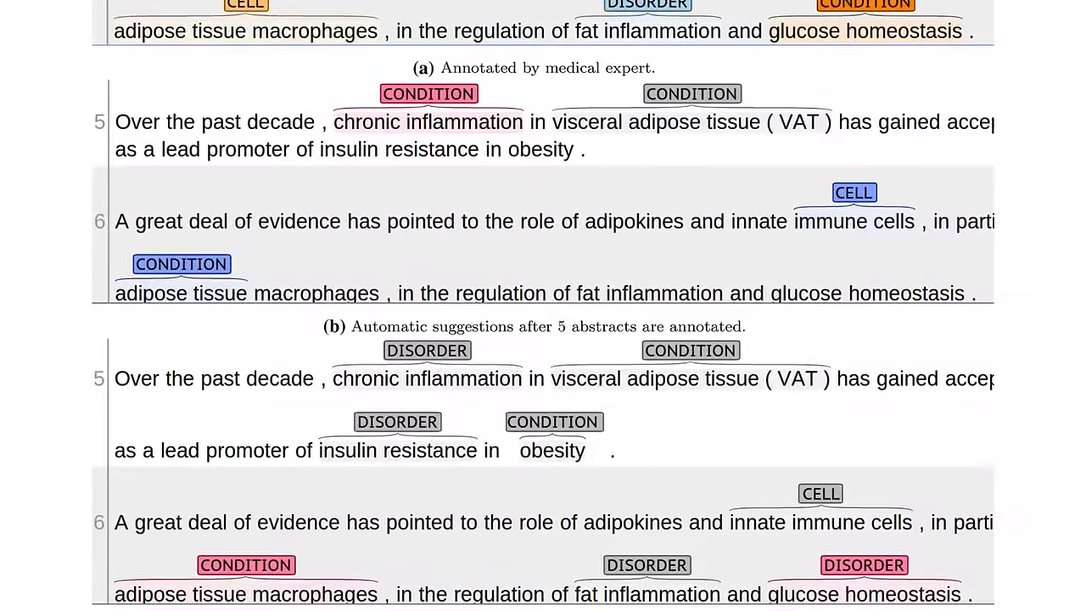
scroll("down", 3)
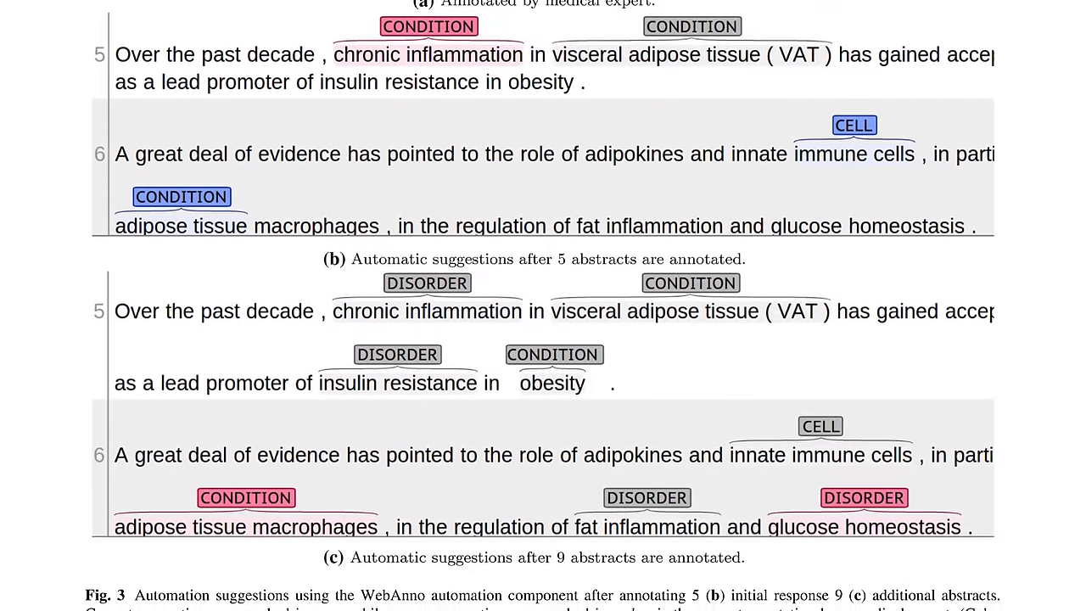
scroll("down", 3)
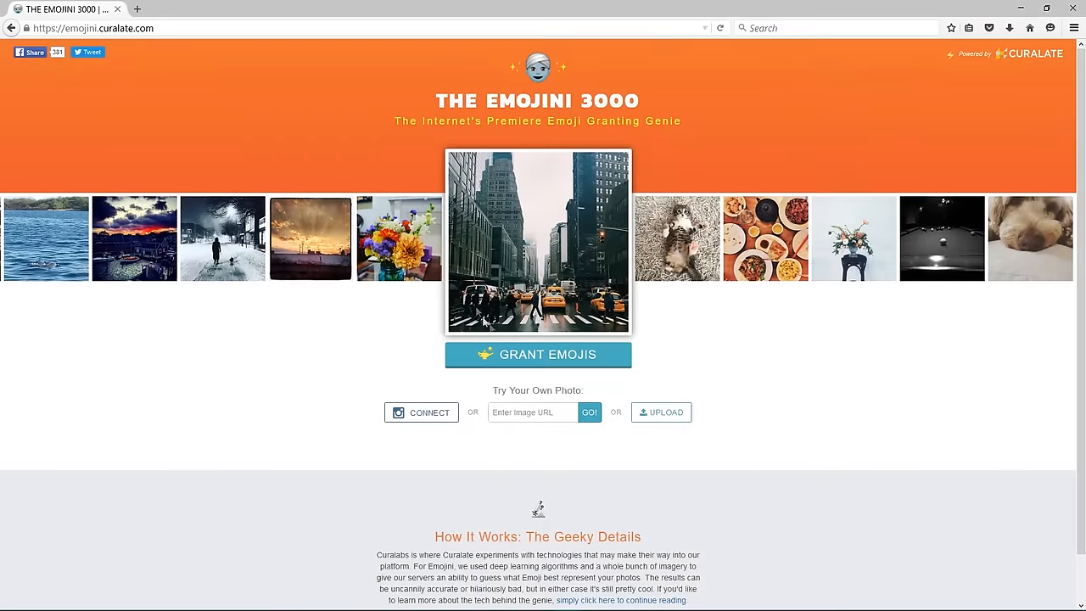
Get emoji suggestions for the city street photo and the sleeping dog photo.
left_click(538, 354)
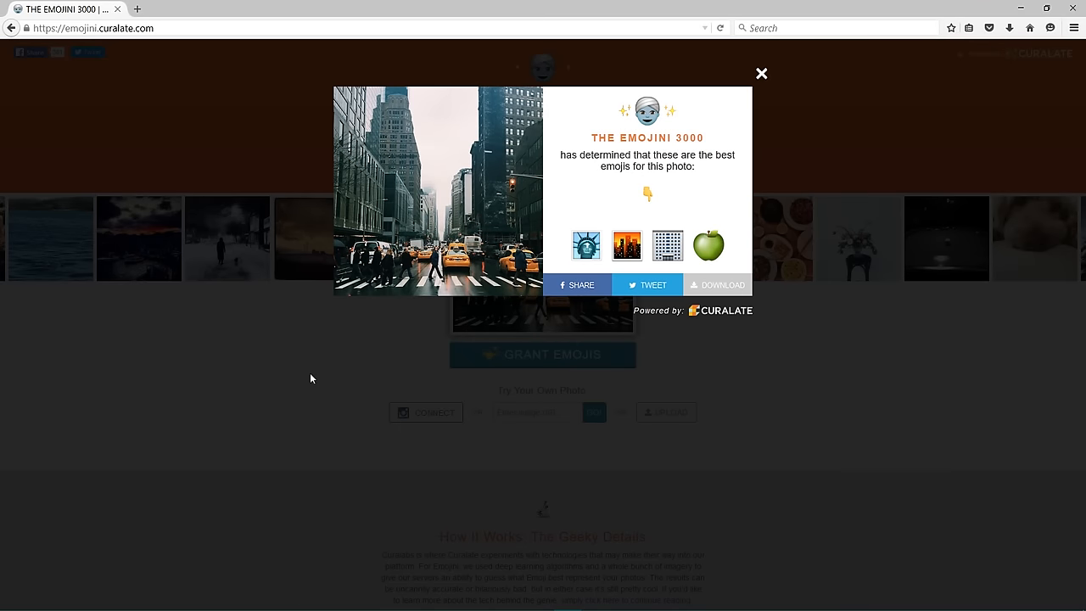
left_click(760, 73)
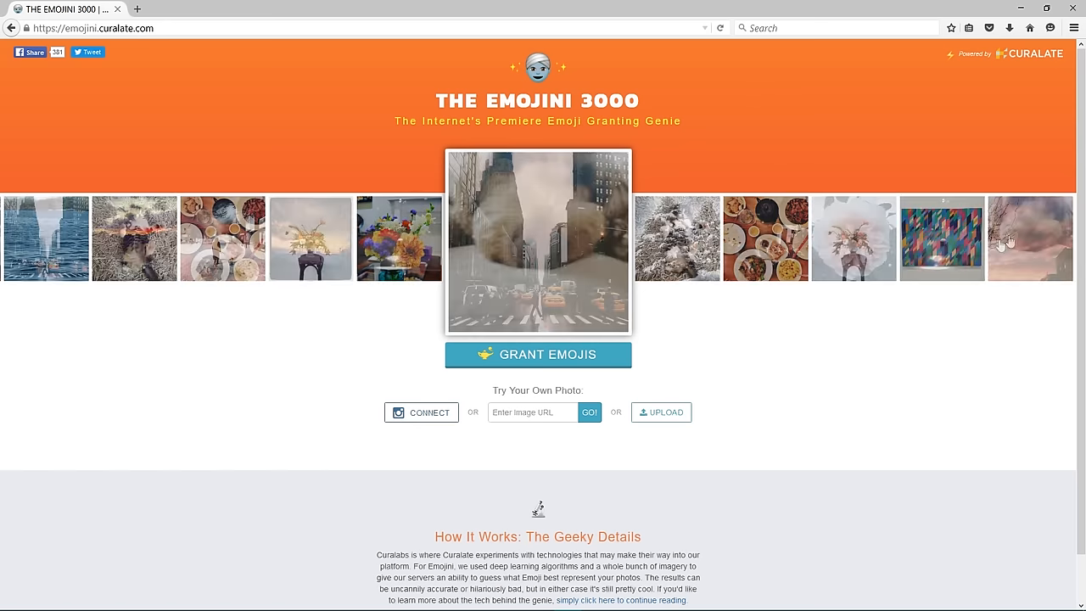
left_click(536, 354)
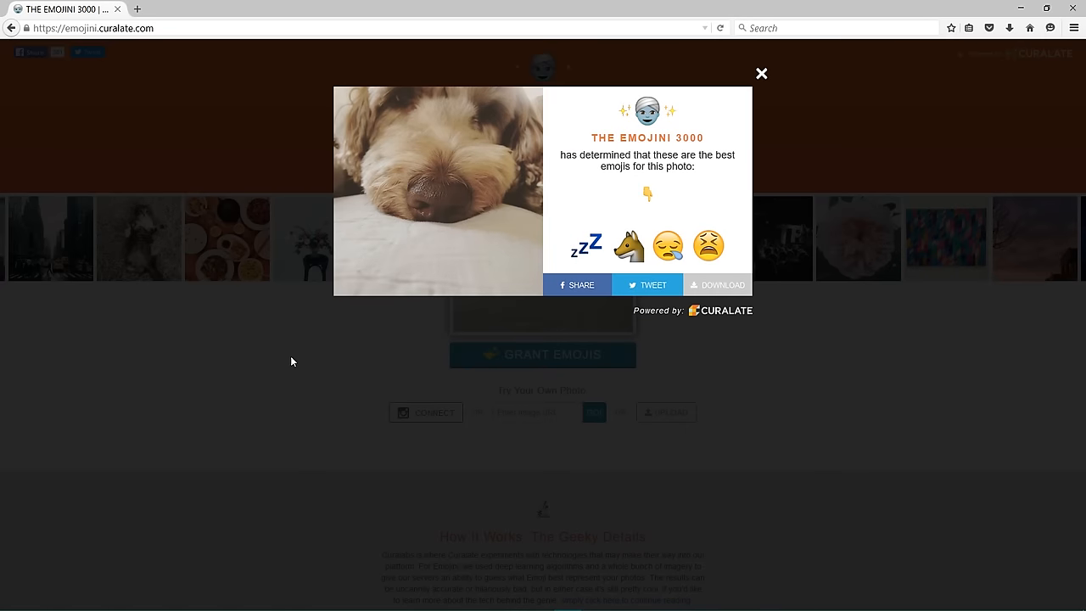
left_click(760, 73)
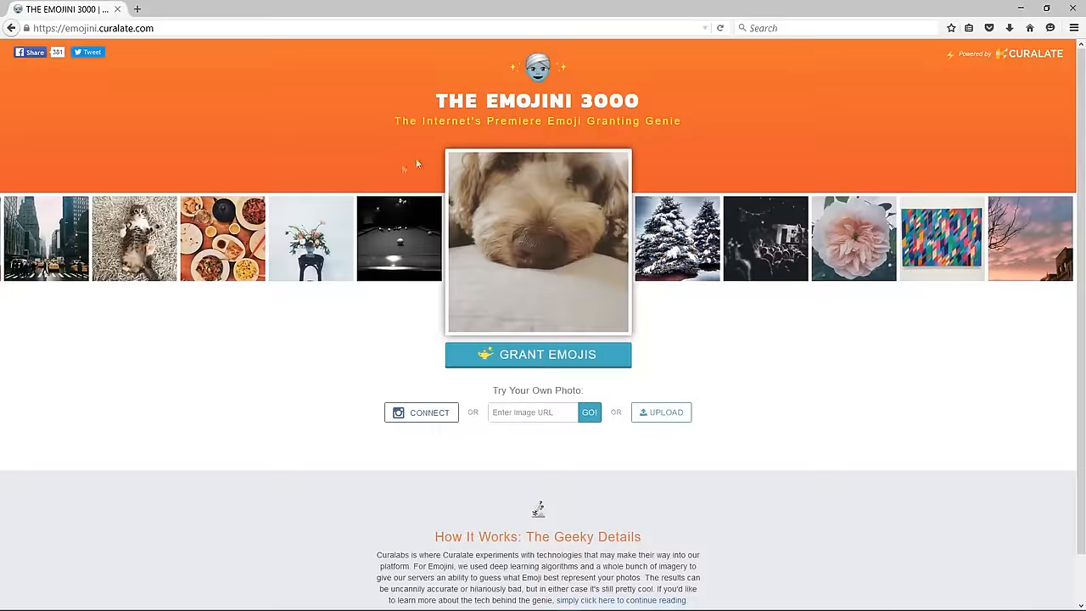
Get emoji suggestions for the cat photo and the next carousel photo.
left_click(536, 354)
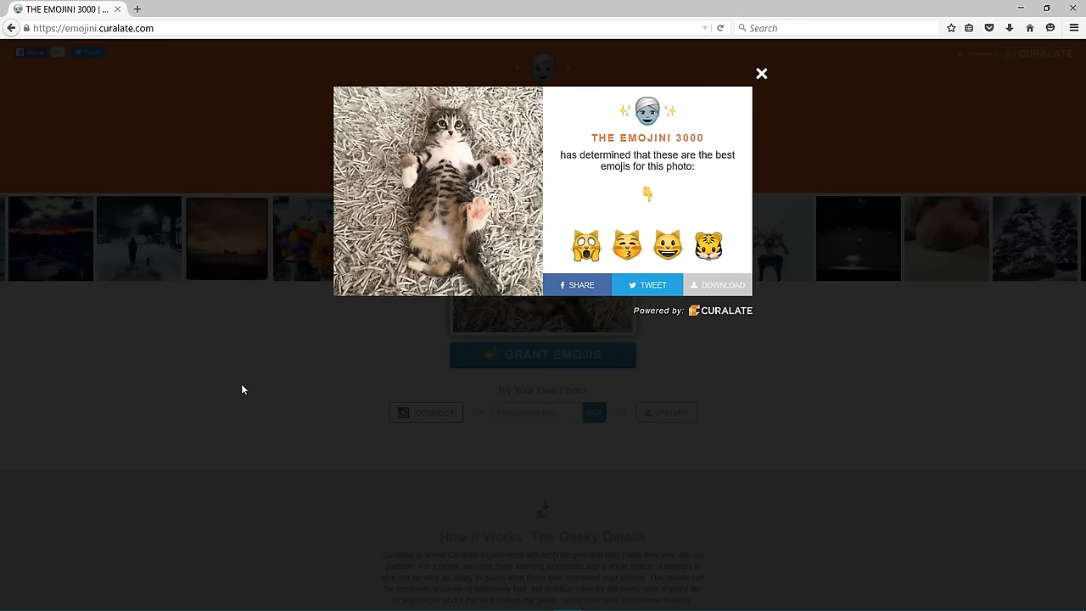
mouse_move(416, 355)
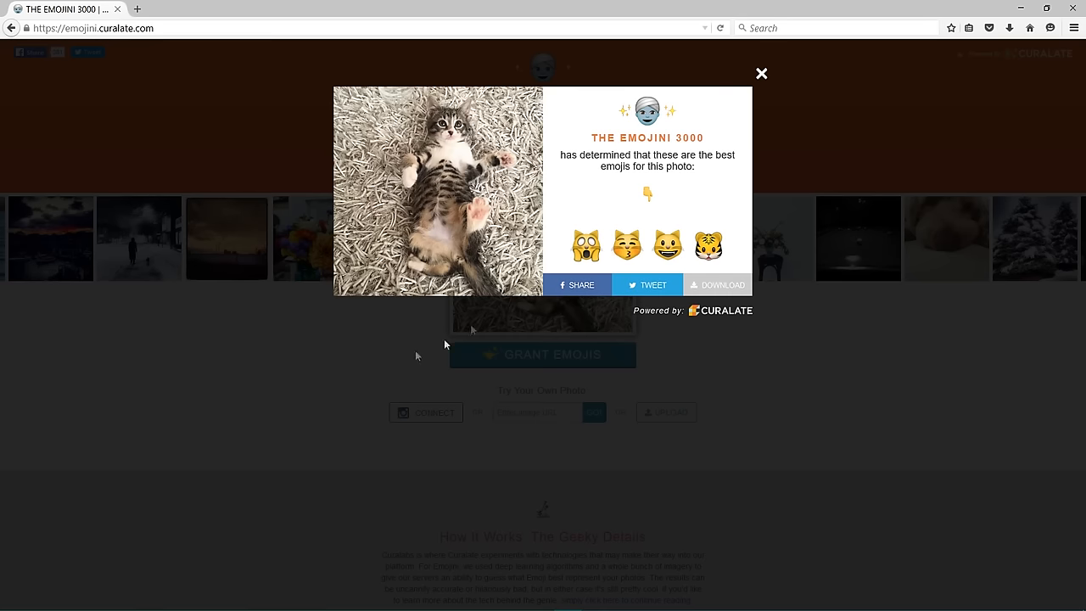
left_click(760, 72)
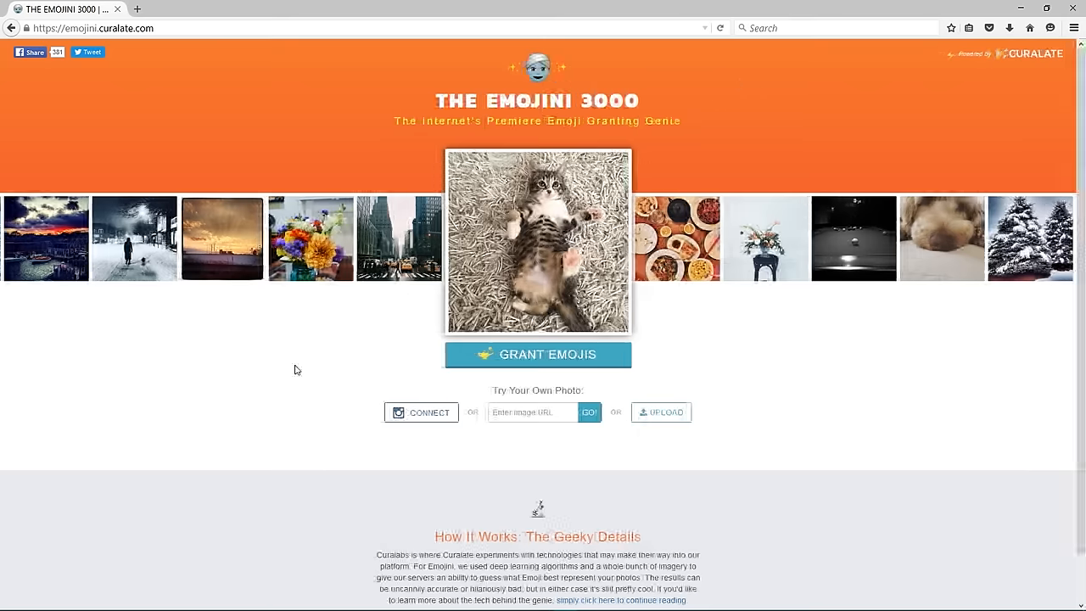
left_click(536, 354)
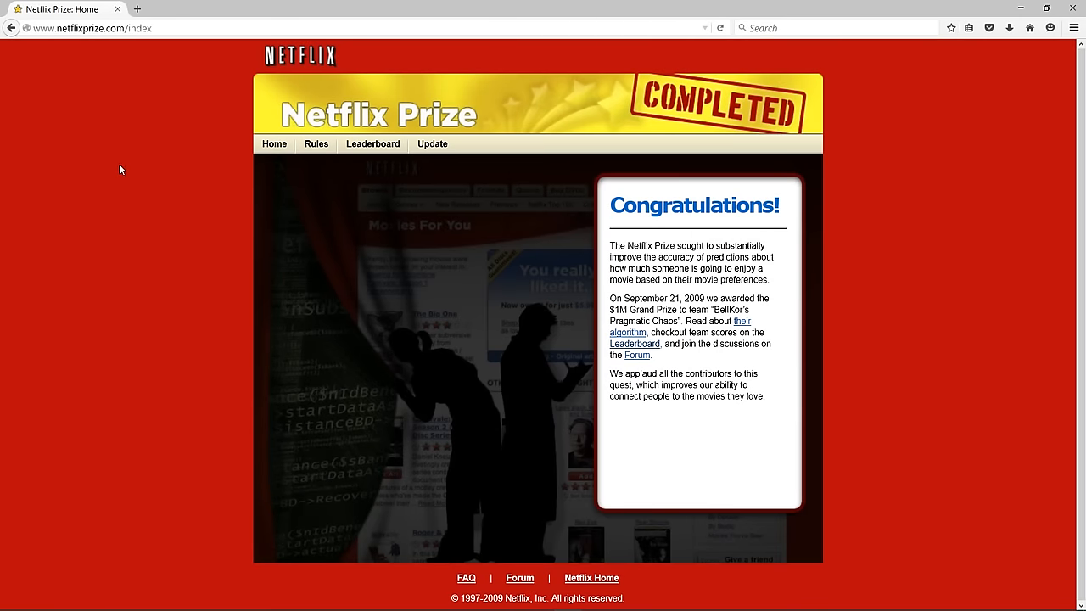
View the Netflix Prize leaderboard's top-20 table led by BellKor's Pragmatic Chaos.
left_click(373, 143)
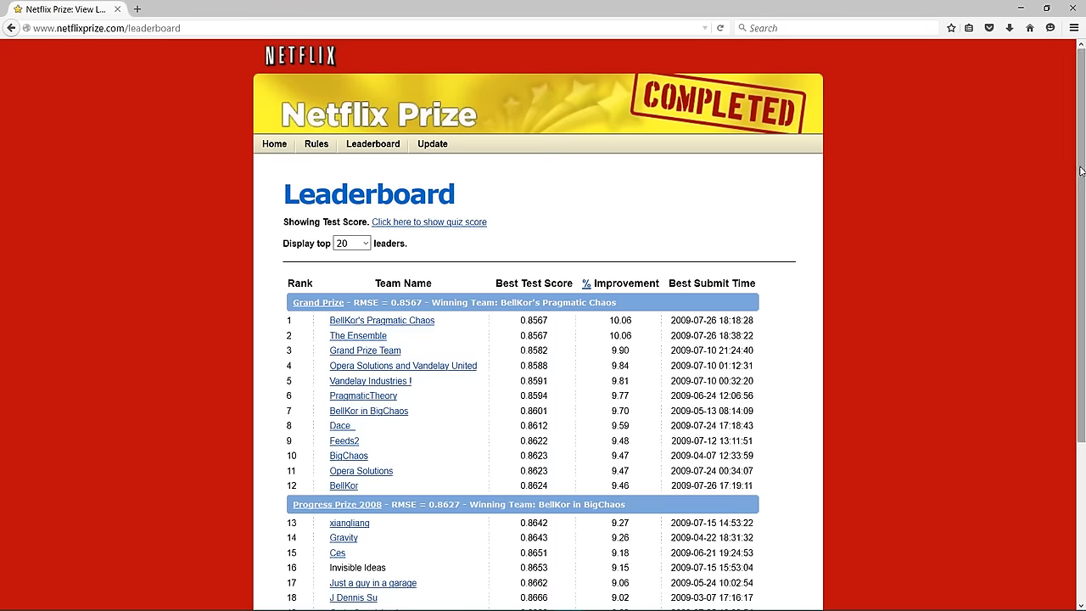
scroll("down", 3)
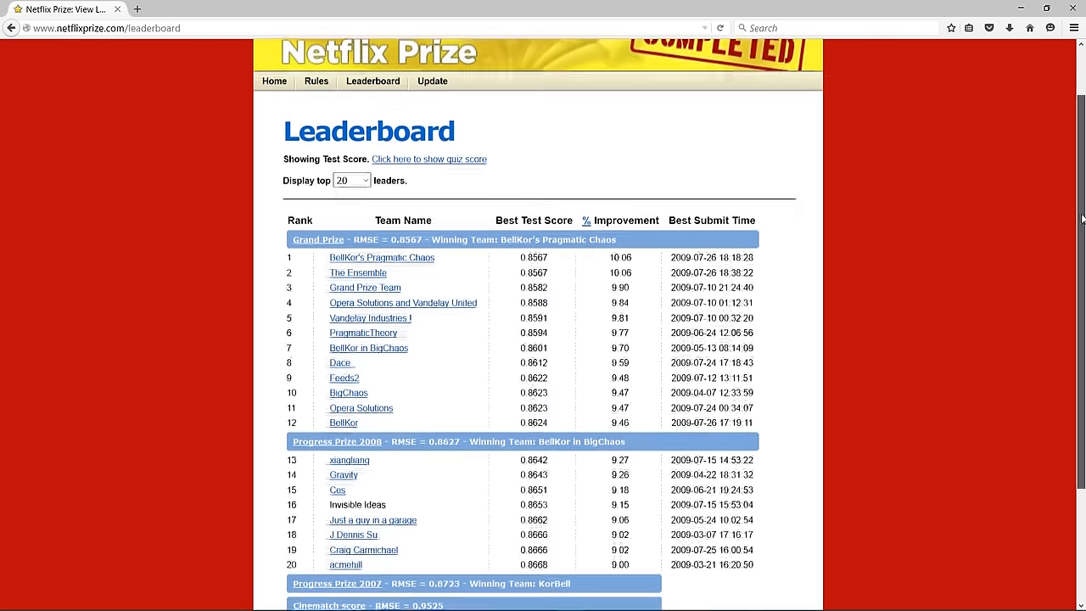
scroll("down", 3)
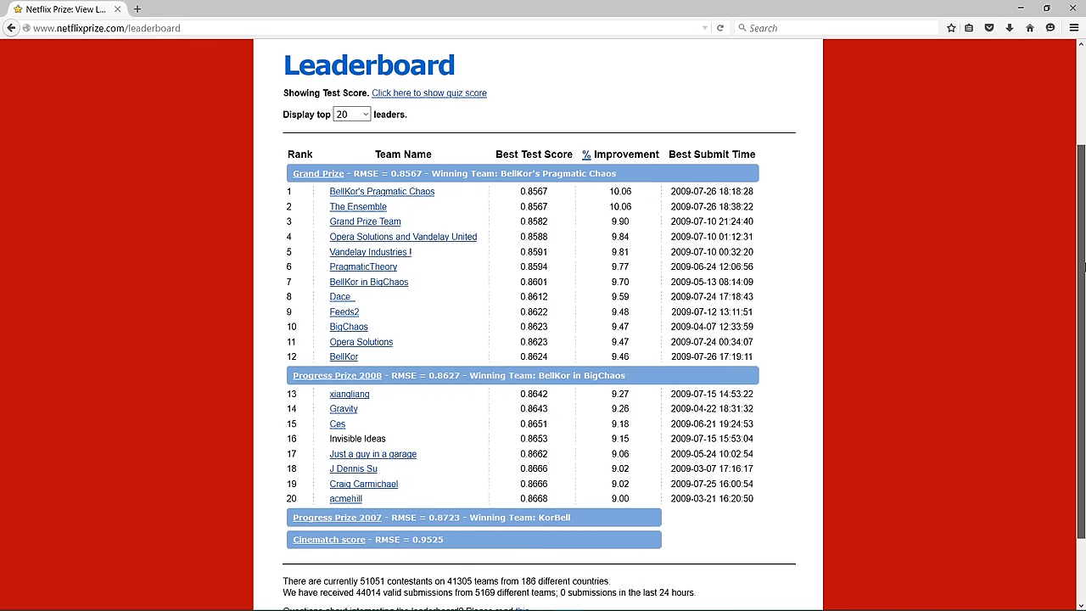
mouse_move(1024, 275)
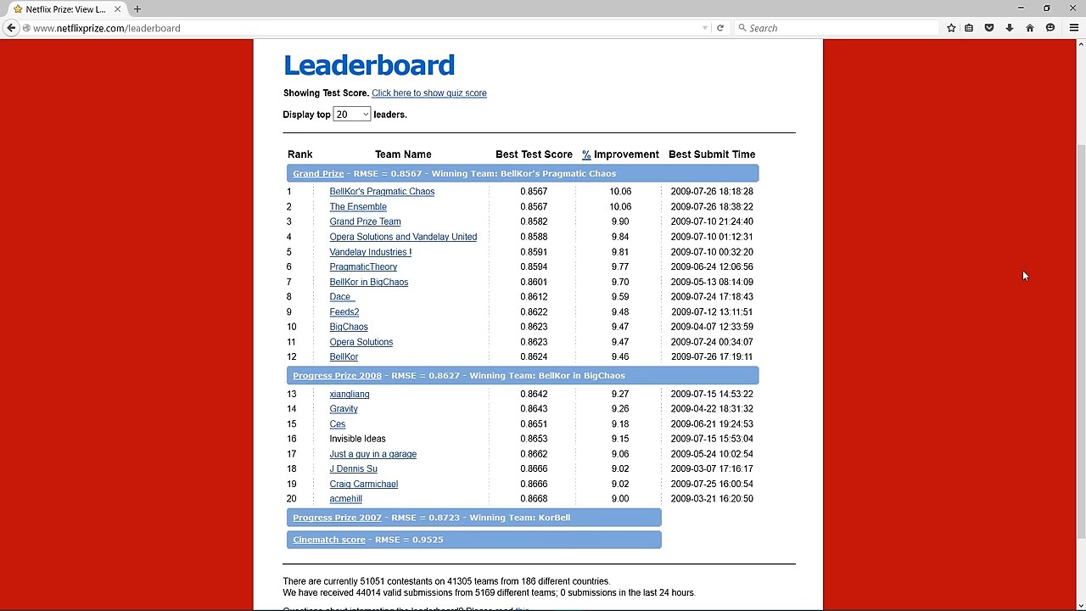
Read the 'Deep learning solution for netflix prize' post down to its Keras model code.
left_click(105, 27)
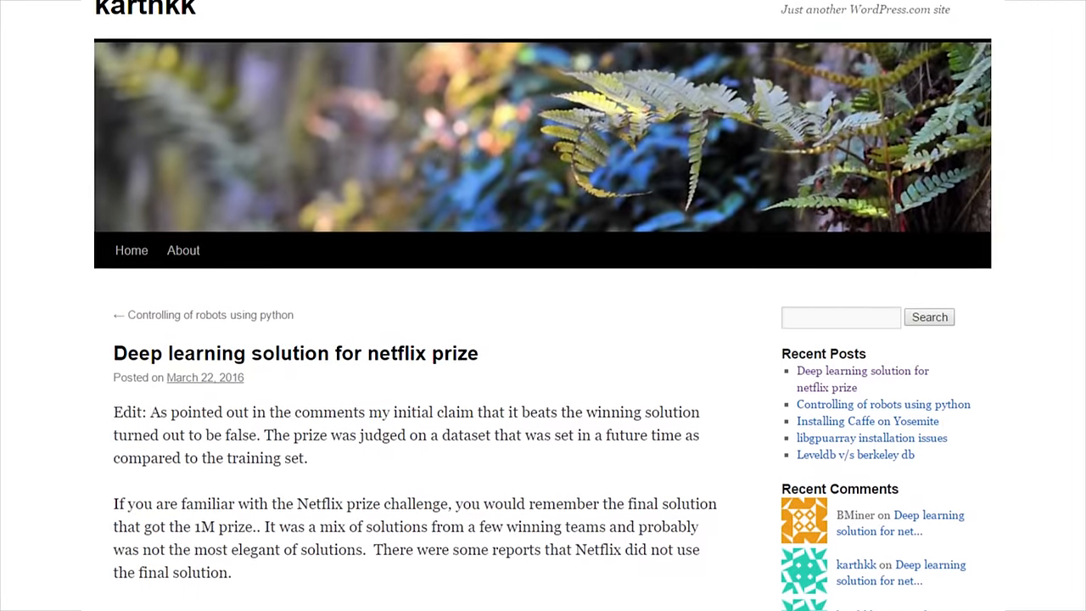
scroll("down", 3)
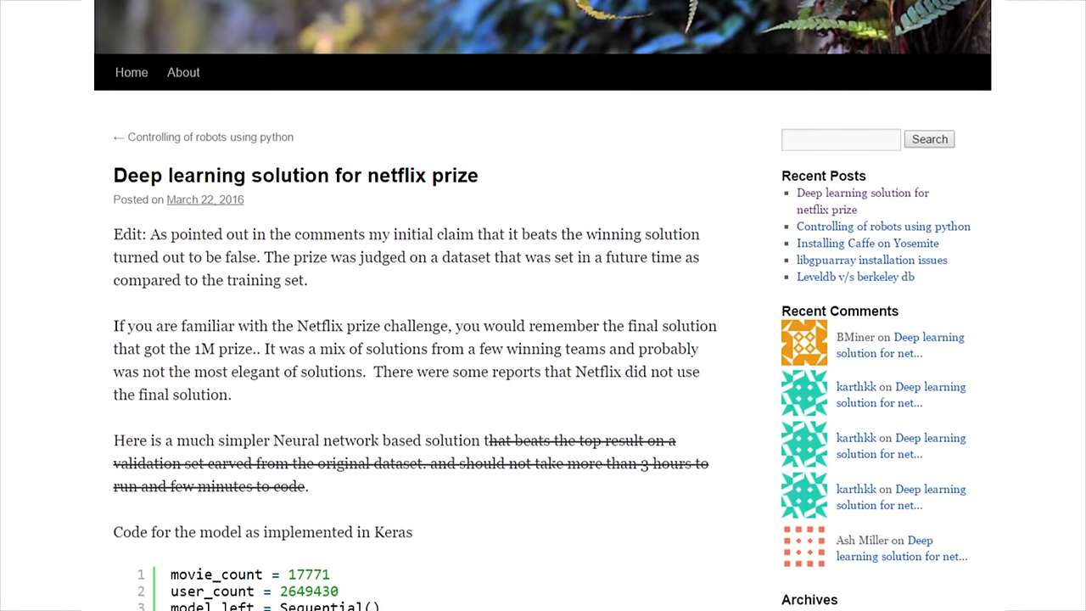
scroll("down", 3)
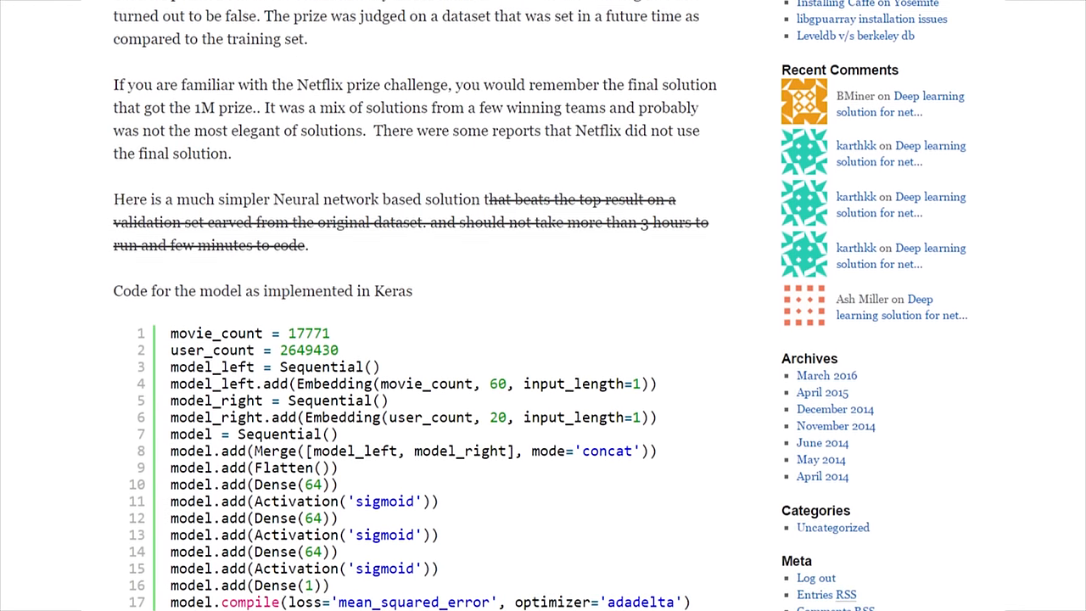
scroll("down", 3)
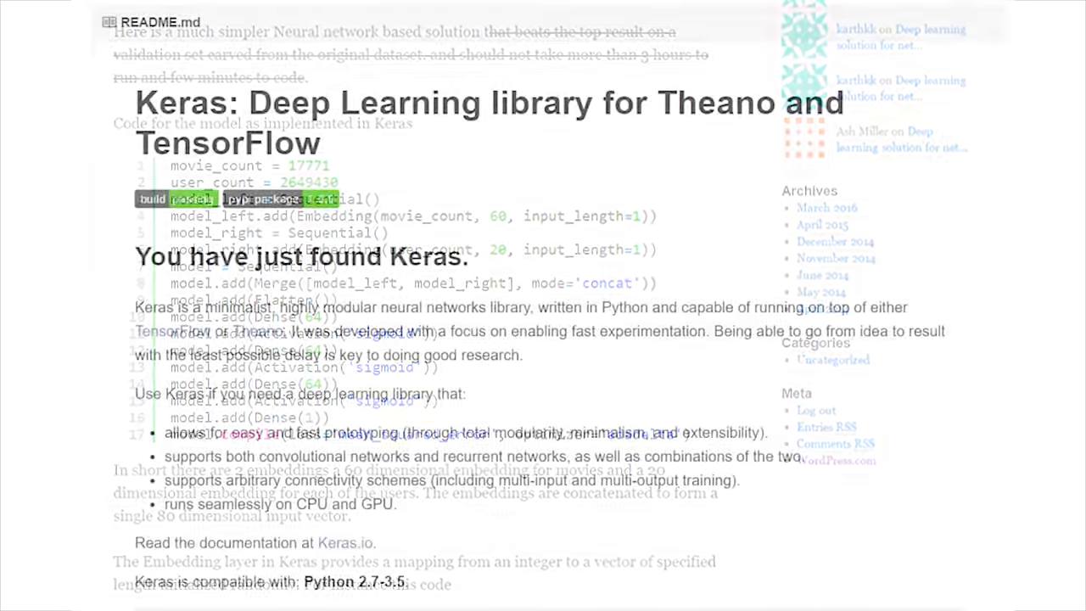
Scroll the Keras README down to the Guiding principles heading.
scroll("down", 3)
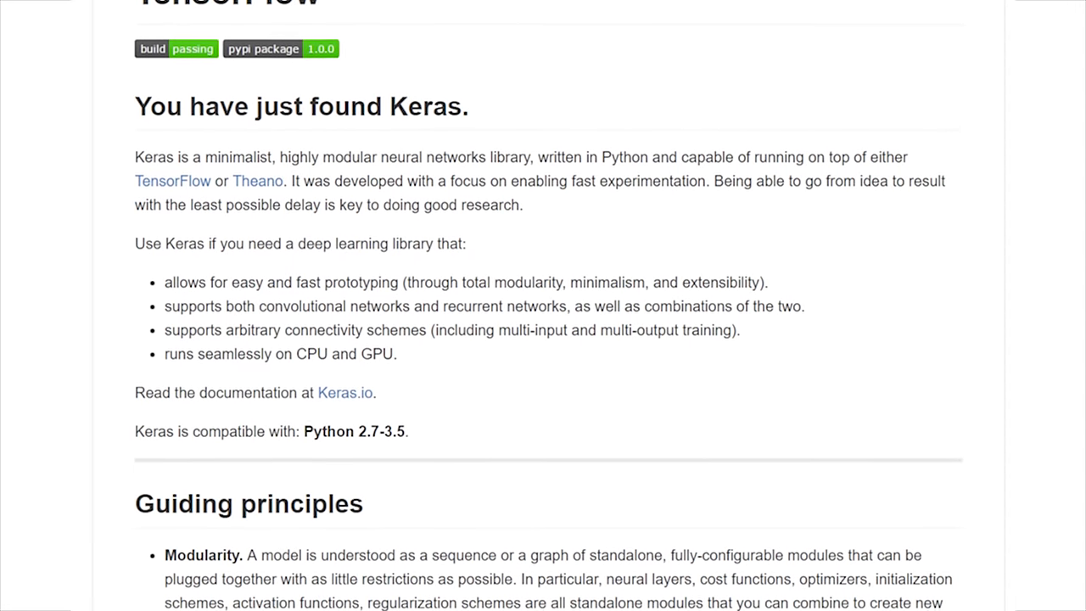
scroll("down", 3)
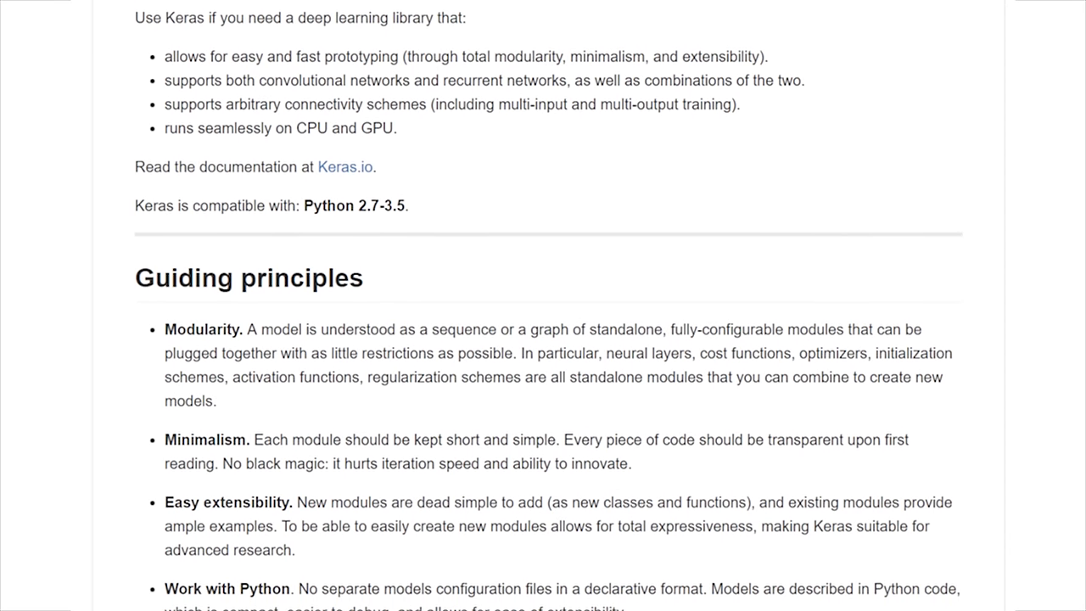
scroll("down", 3)
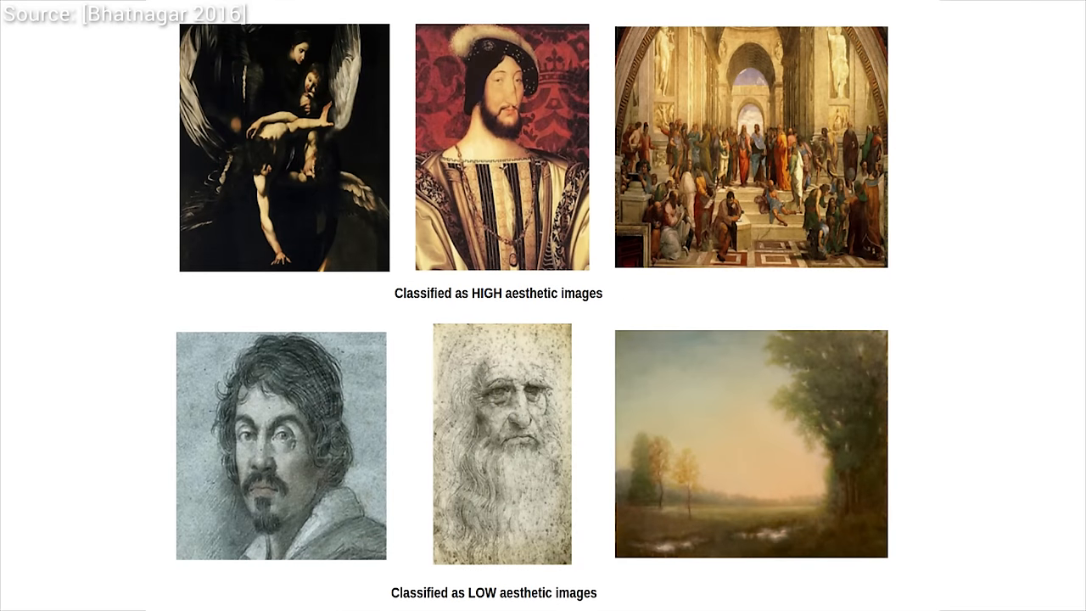
Highlight the bearded Leonardo sketch classified as a low aesthetic image.
left_click(502, 445)
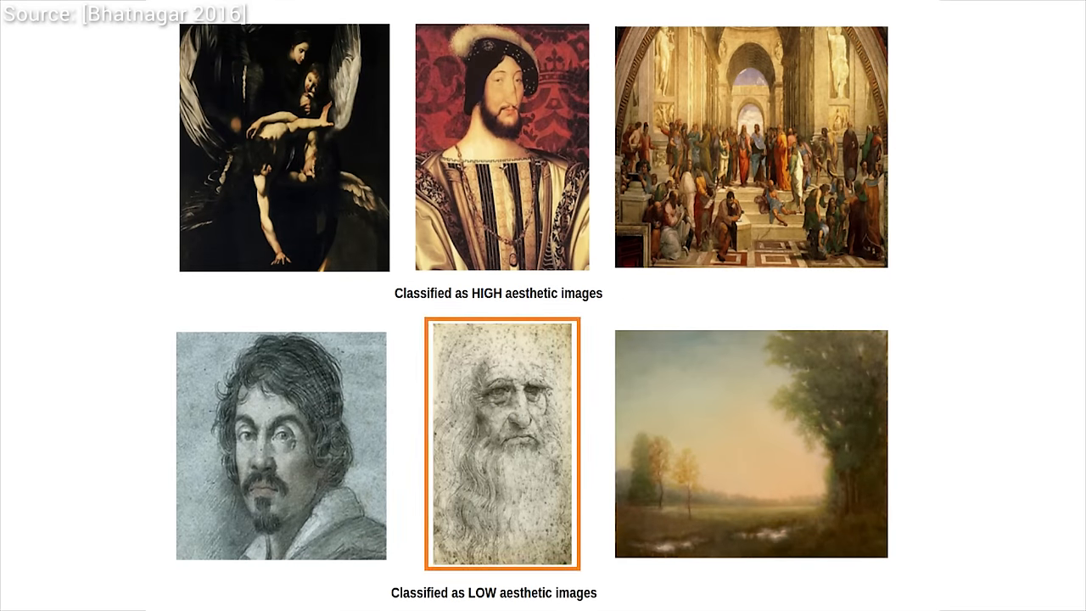